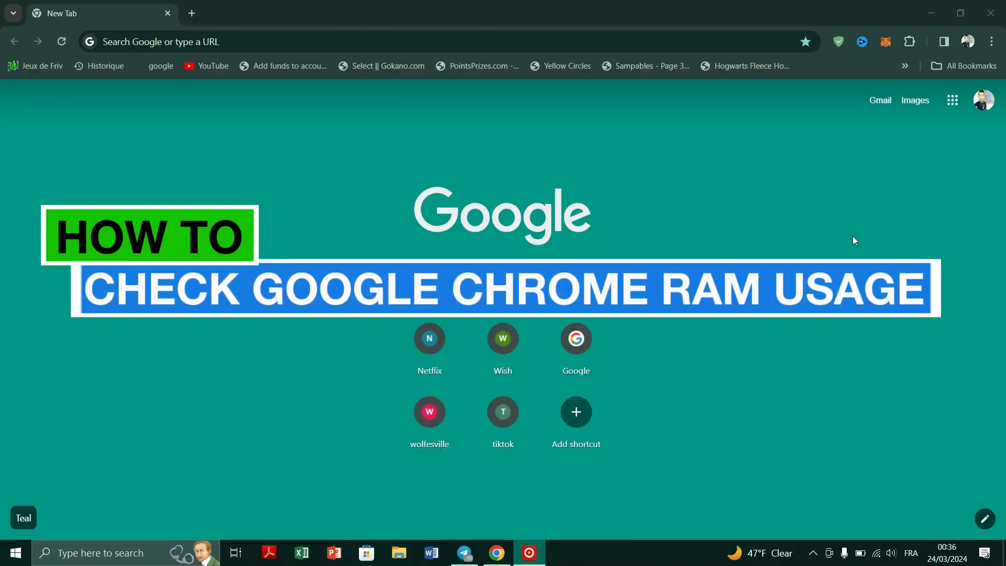
mouse_move(269, 154)
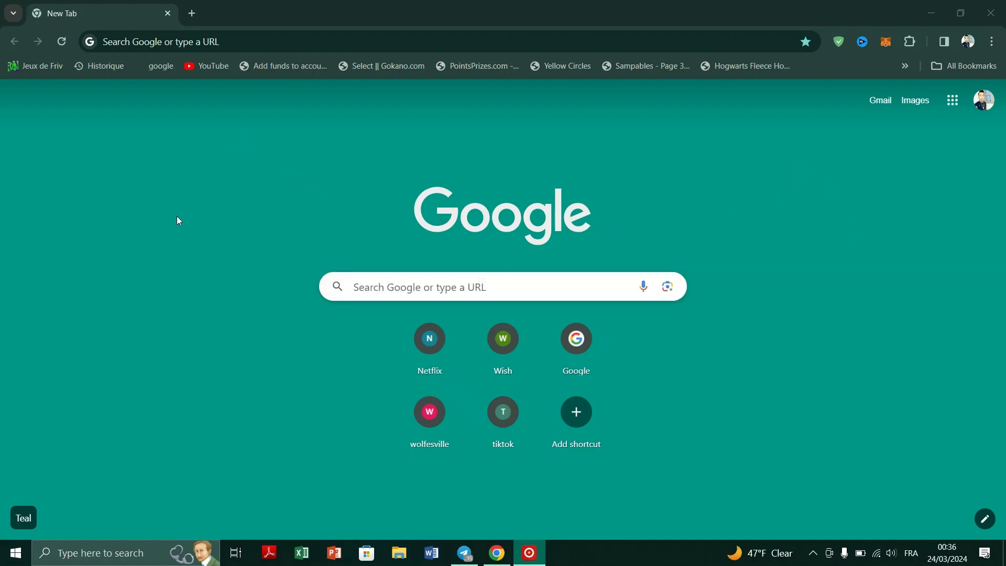
mouse_move(234, 227)
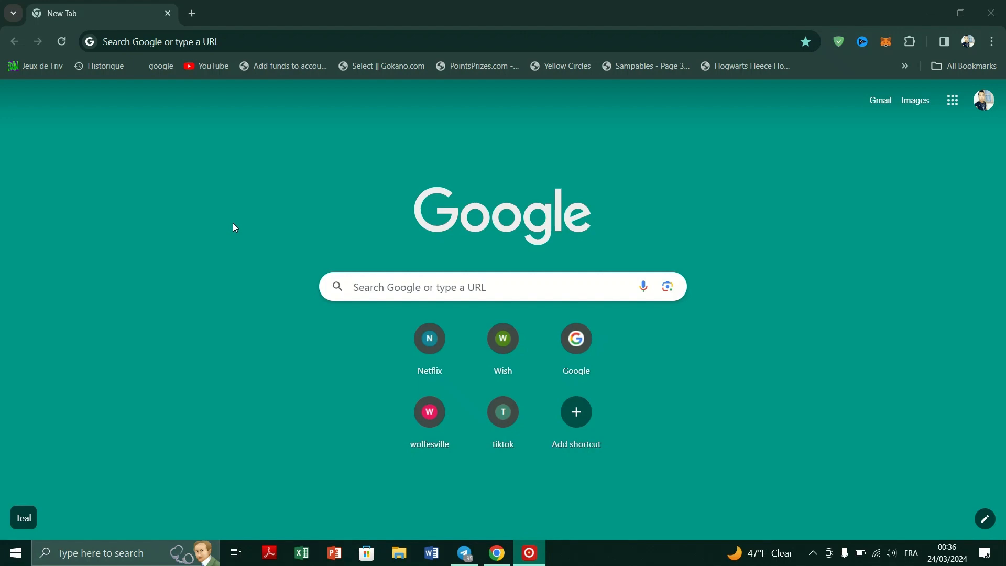
mouse_move(316, 257)
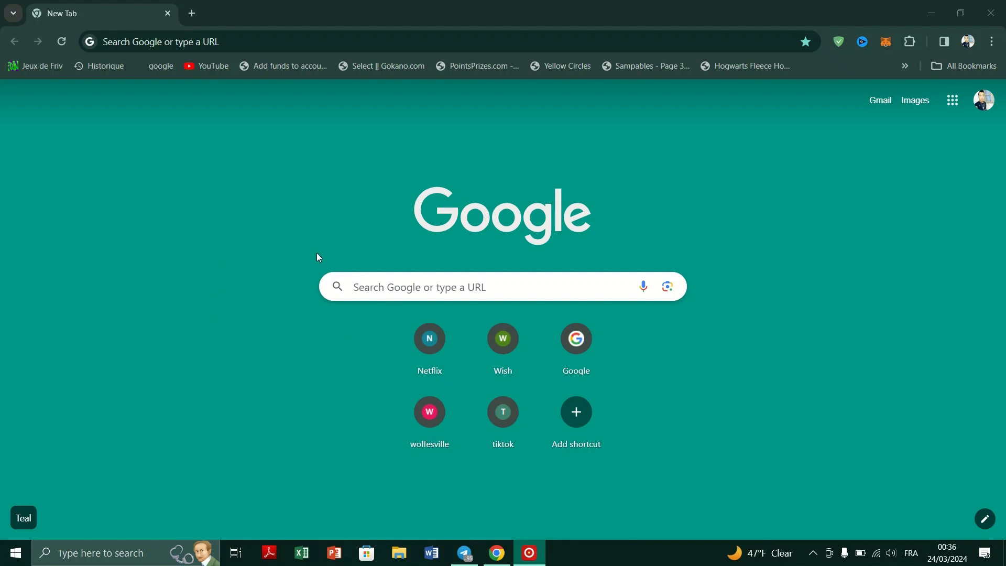
mouse_move(803, 164)
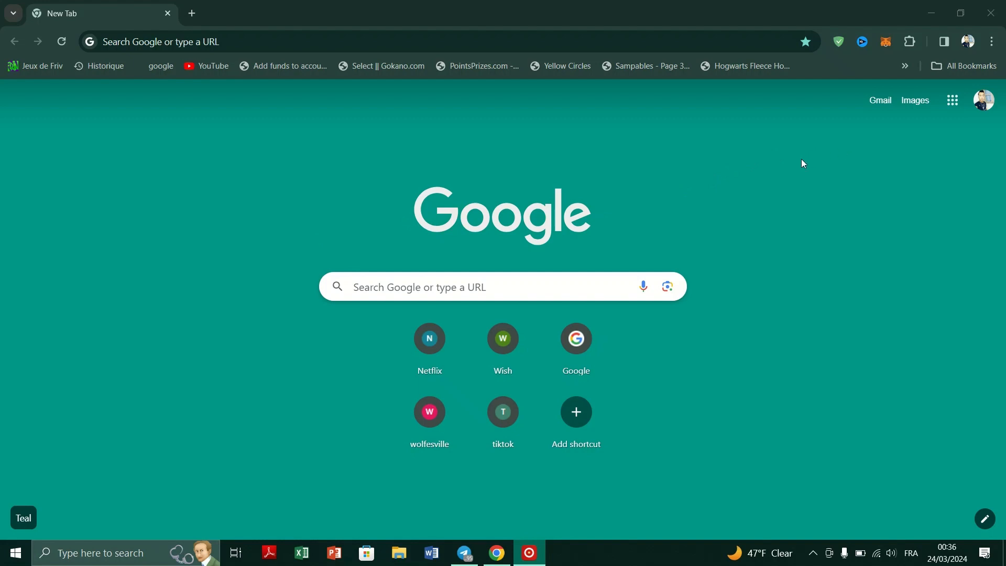
mouse_move(805, 375)
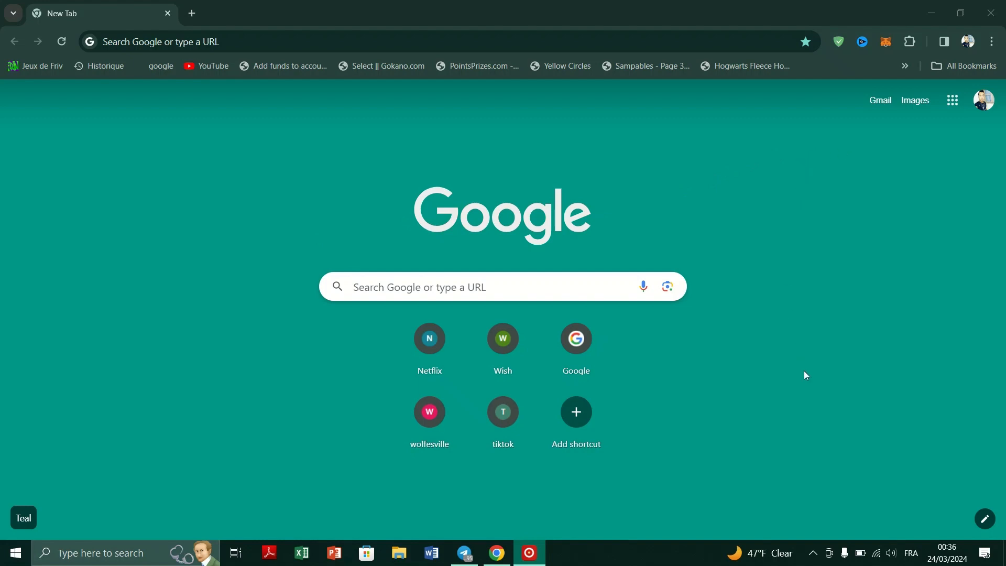
mouse_move(816, 416)
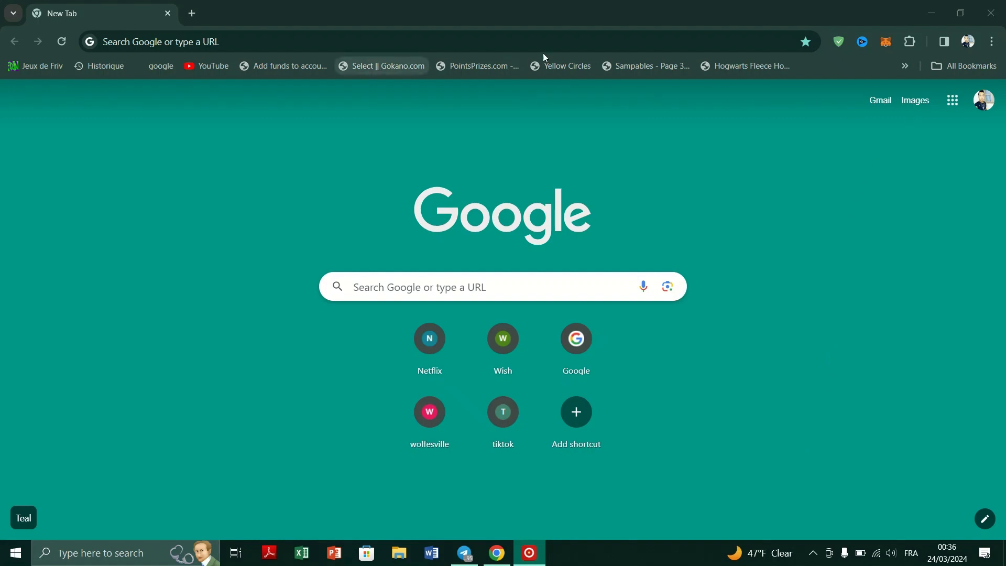
left_click(992, 42)
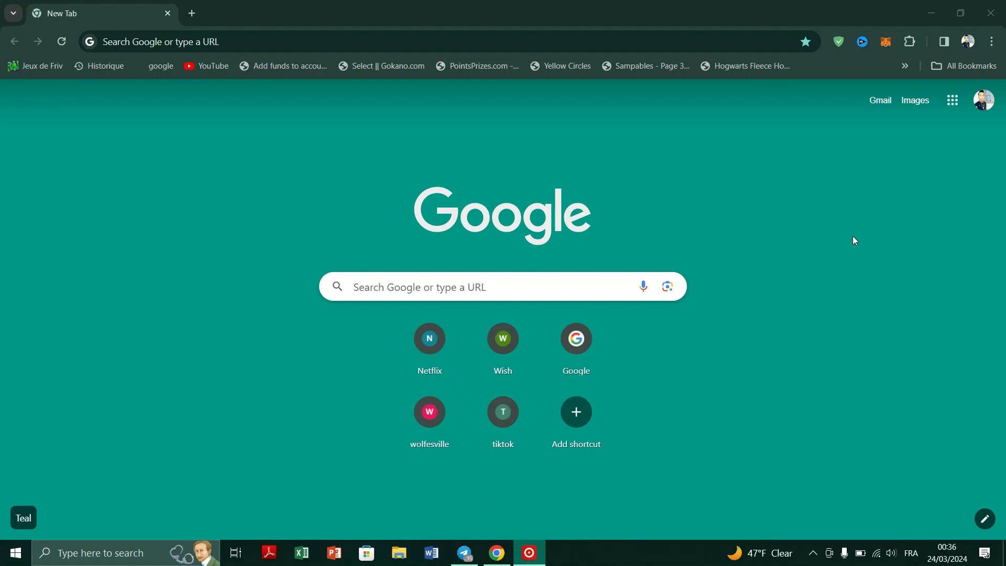
mouse_move(270, 154)
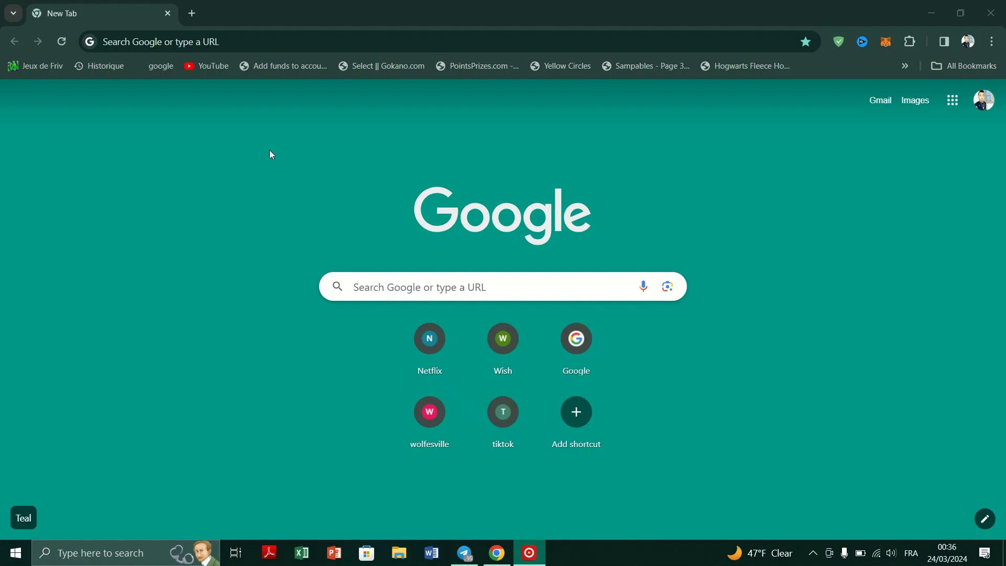
mouse_move(234, 226)
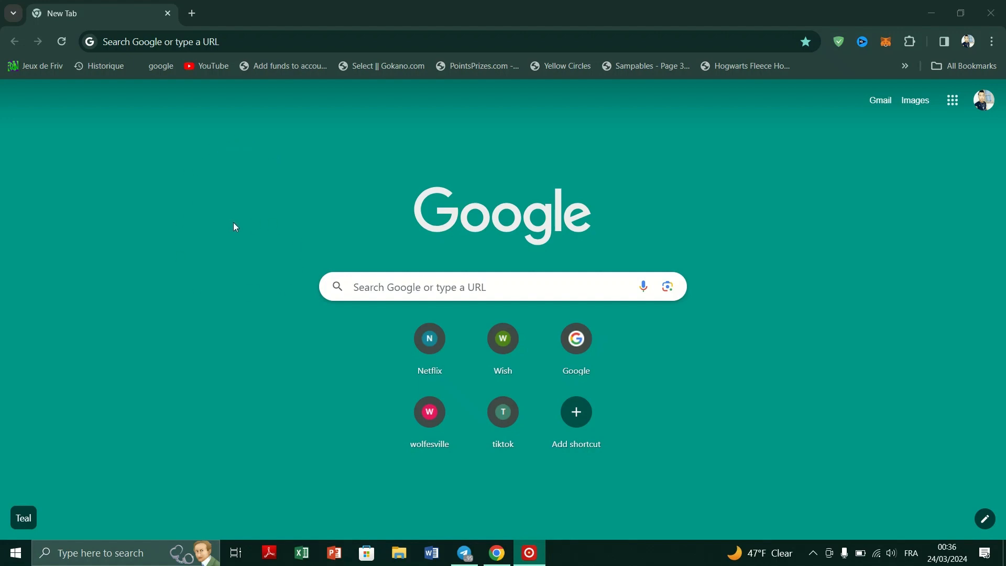